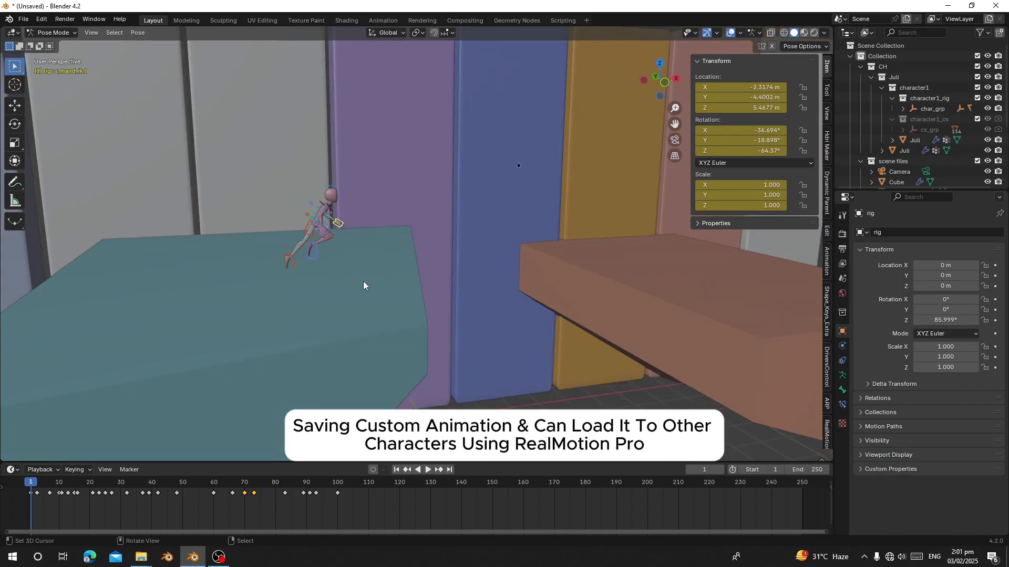
Step: Play and stop the running-jump animation, then orbit the view around the character
{"action": "left_click", "coordinate": [428, 471]}
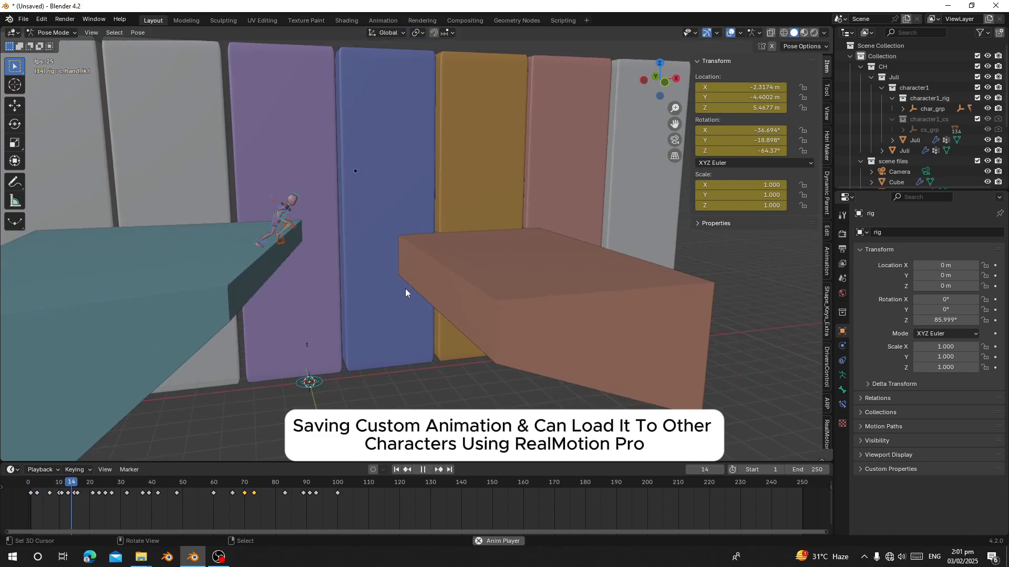
{"action": "left_click", "coordinate": [422, 470]}
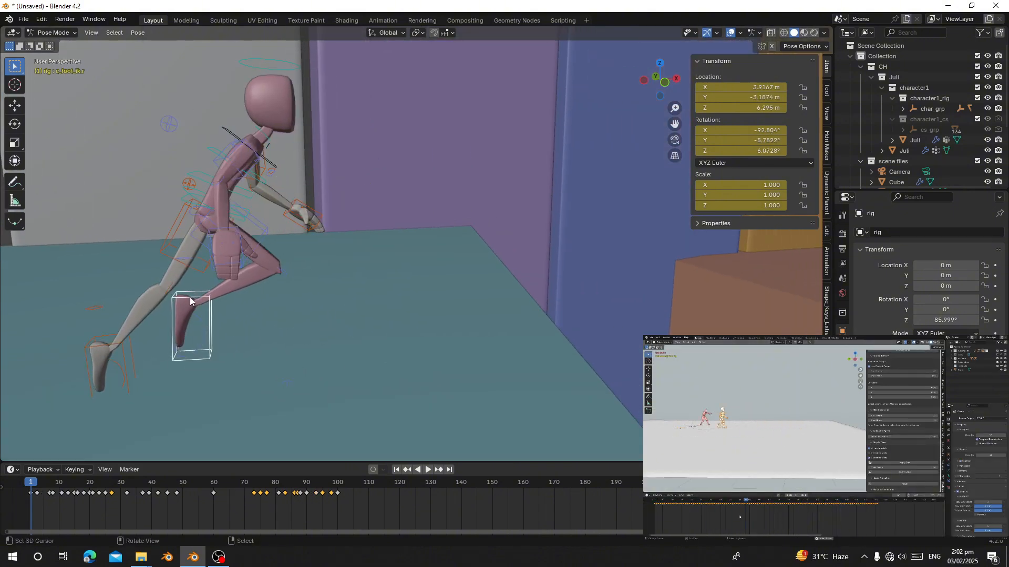
{"action": "left_click_drag", "start_coordinate": [189, 300], "coordinate": [161, 332]}
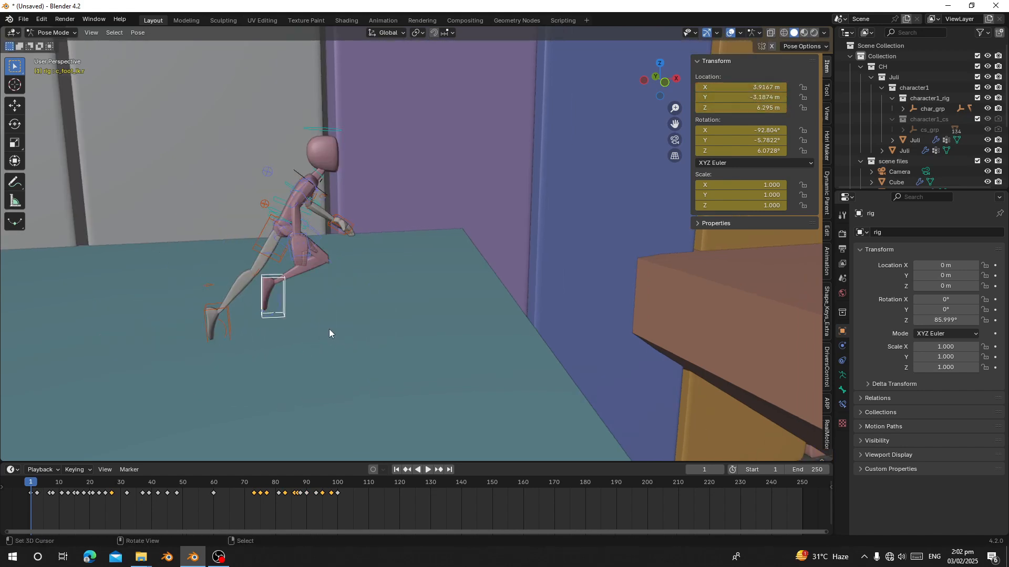
{"action": "left_click_drag", "start_coordinate": [270, 296], "coordinate": [109, 338]}
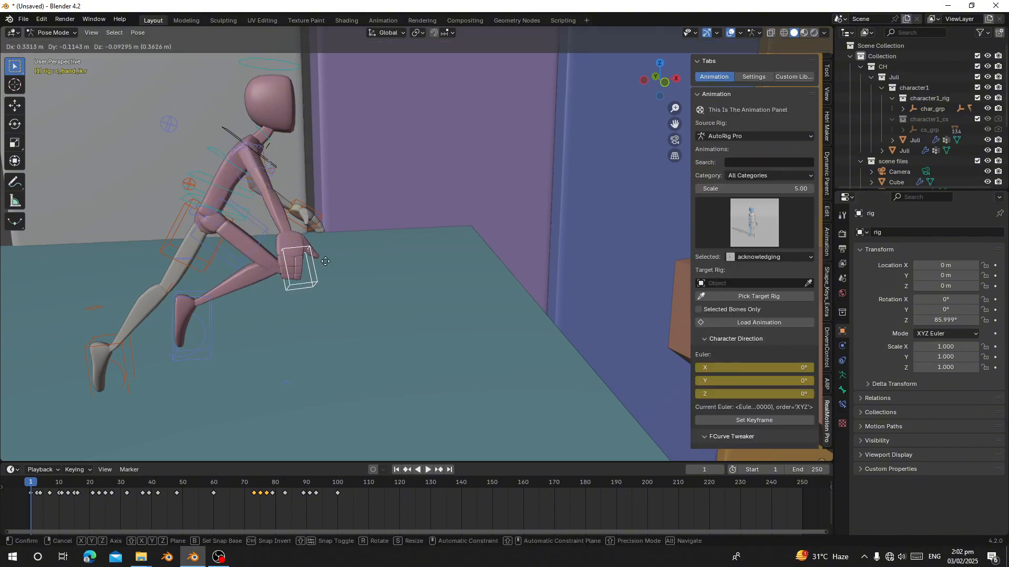
Step: Fill the custom library export with Autorig rig type, action rigAction and name 'Run Jump'
{"action": "left_click", "coordinate": [793, 77]}
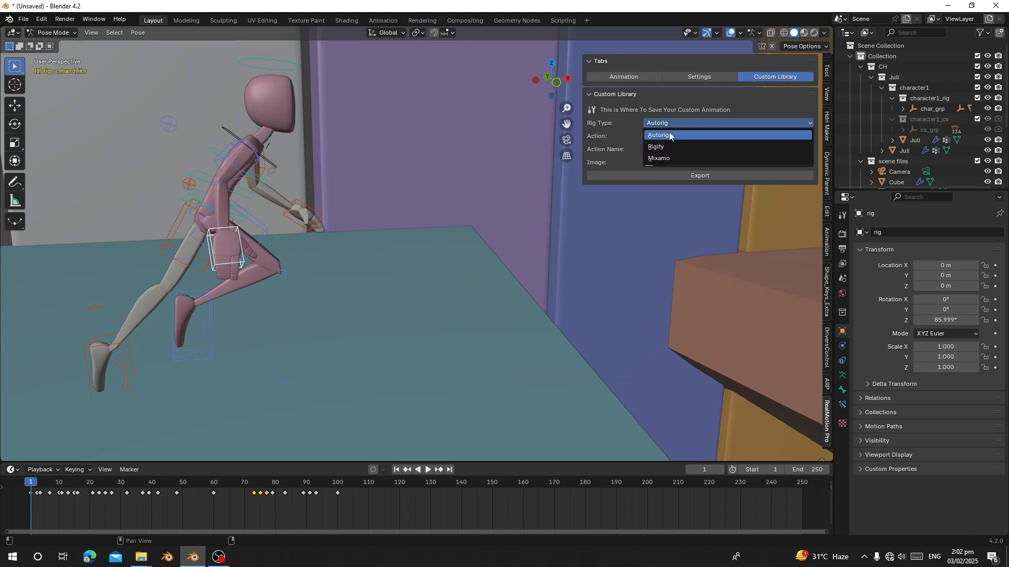
{"action": "left_click", "coordinate": [727, 135]}
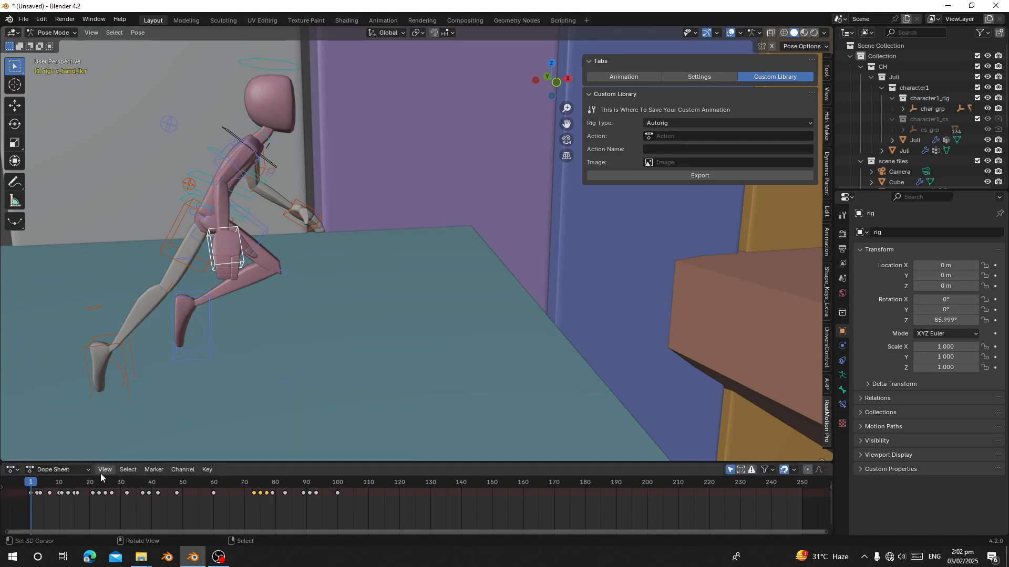
{"action": "left_click", "coordinate": [58, 470]}
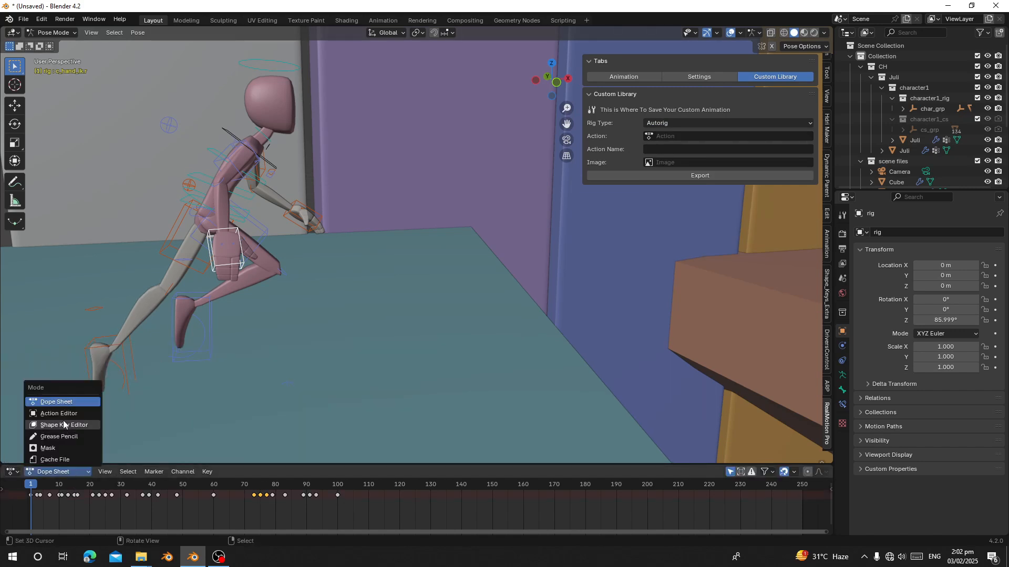
{"action": "left_click", "coordinate": [58, 413]}
{"action": "type", "text": "rigAction"}
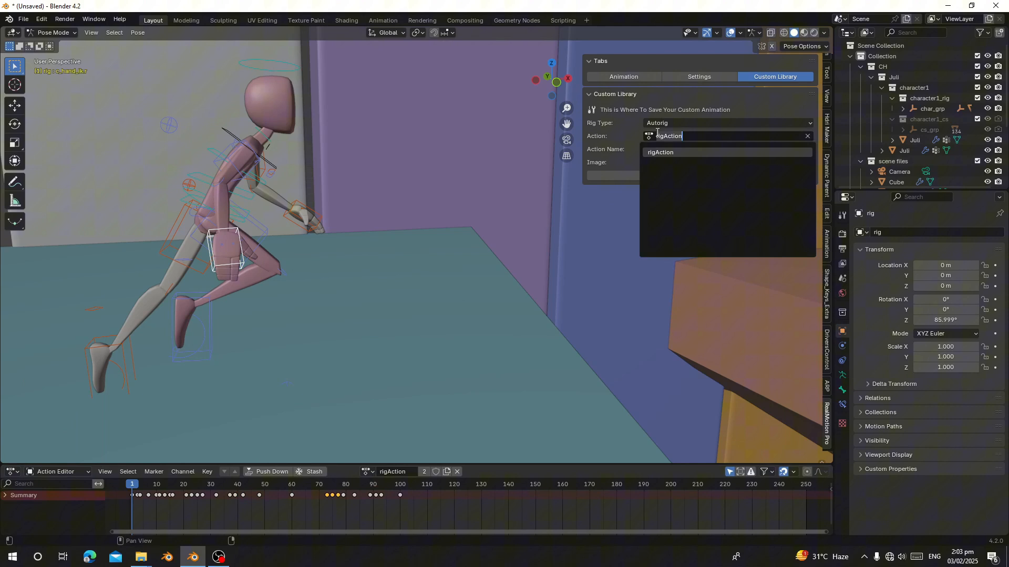
{"action": "left_click", "coordinate": [659, 152]}
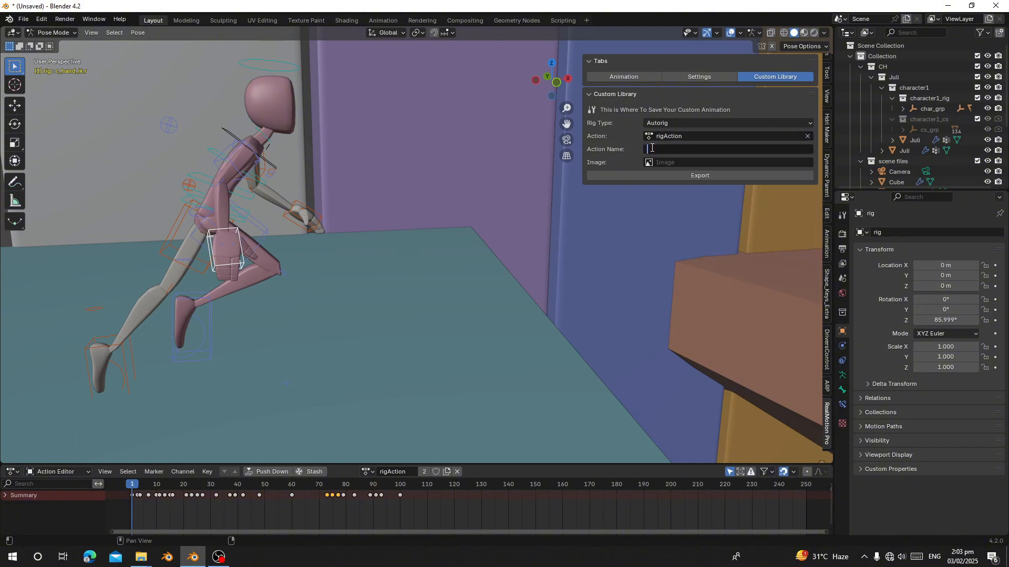
{"action": "type", "text": "Run Jump"}
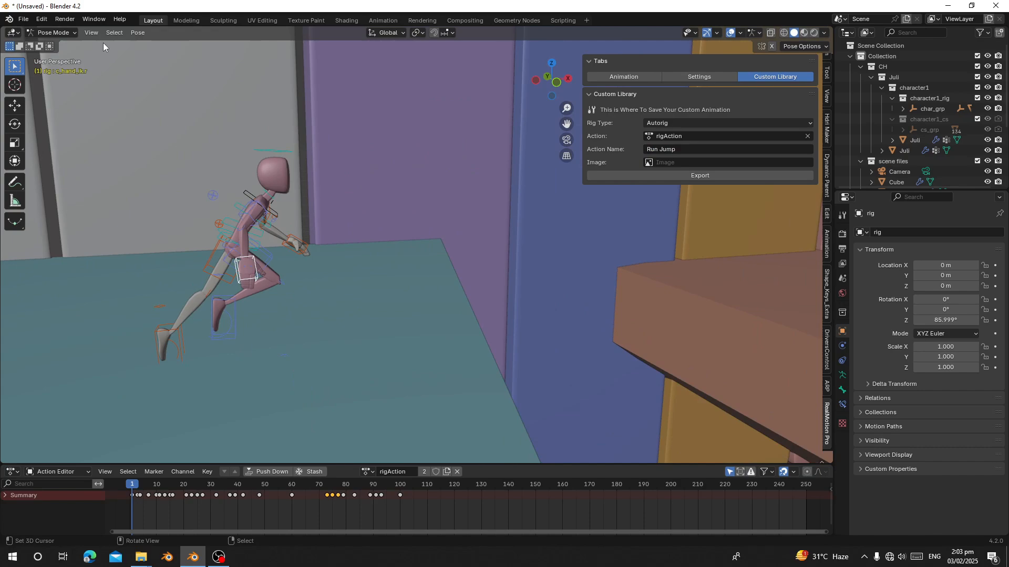
Step: Add a viewport-render thumbnail, rename the export 'Run JumpIK', export it and save the blend file
{"action": "left_click", "coordinate": [91, 32]}
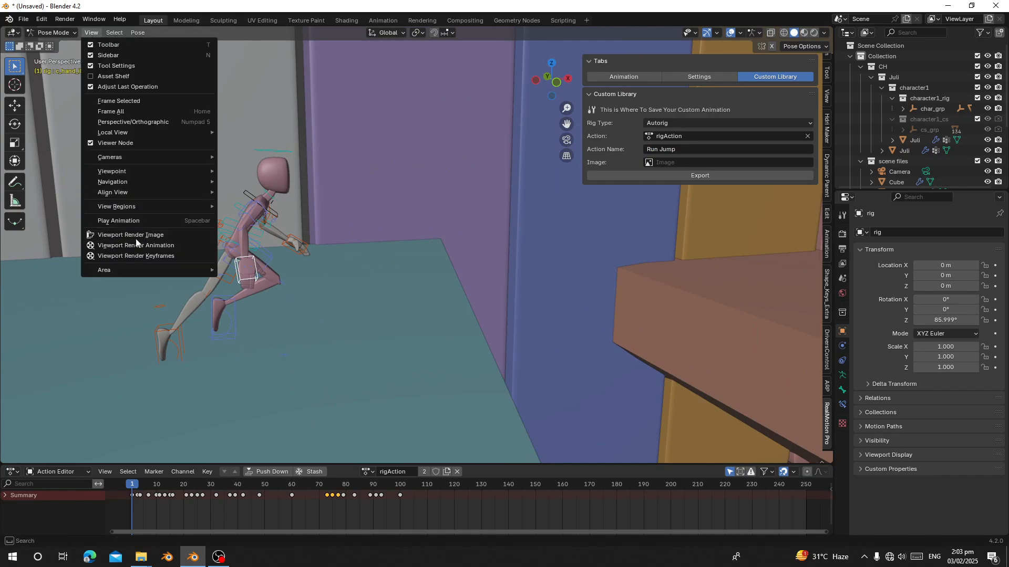
{"action": "left_click", "coordinate": [131, 234]}
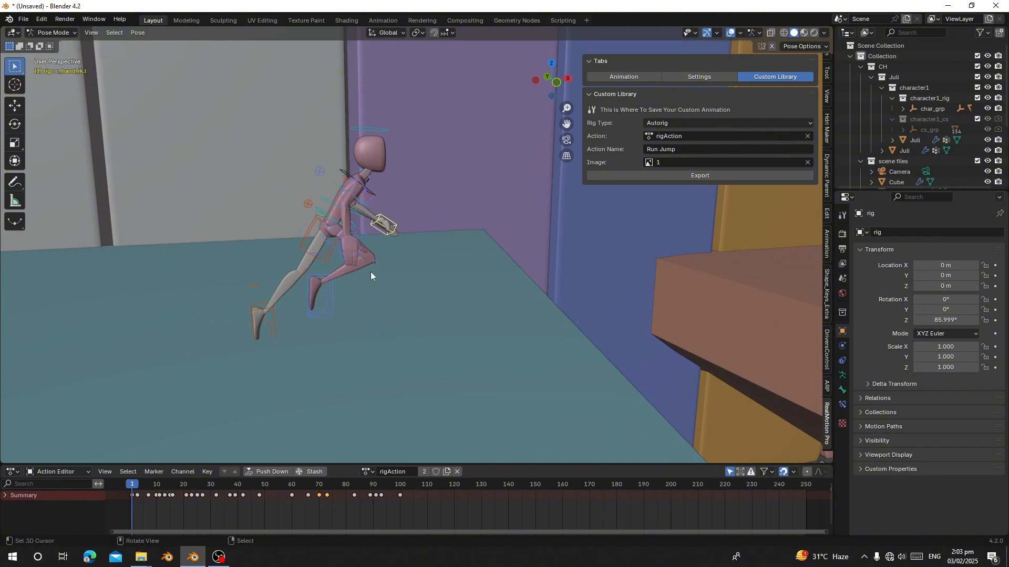
{"action": "mouse_move", "coordinate": [370, 276]}
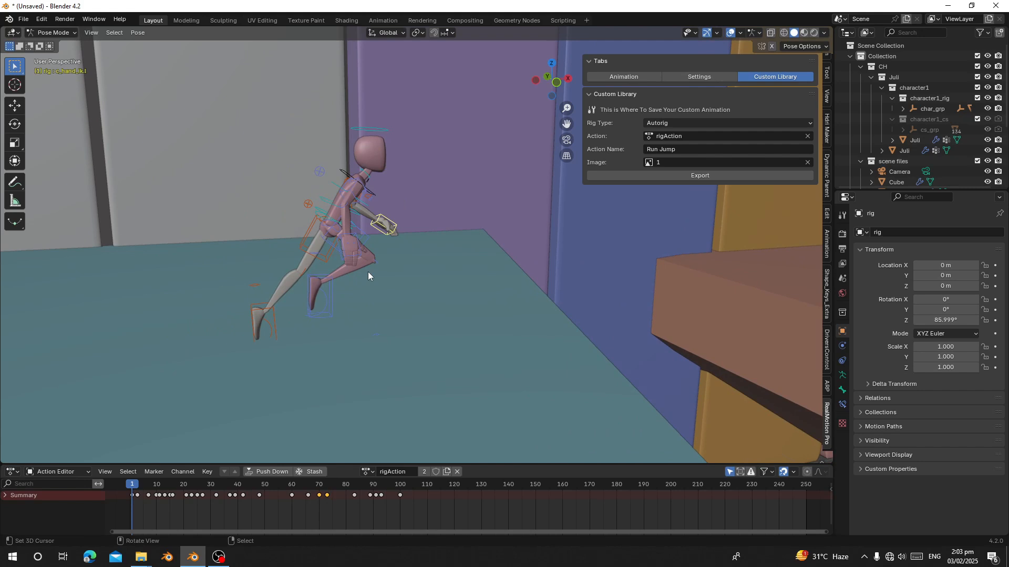
{"action": "left_click", "coordinate": [708, 148]}
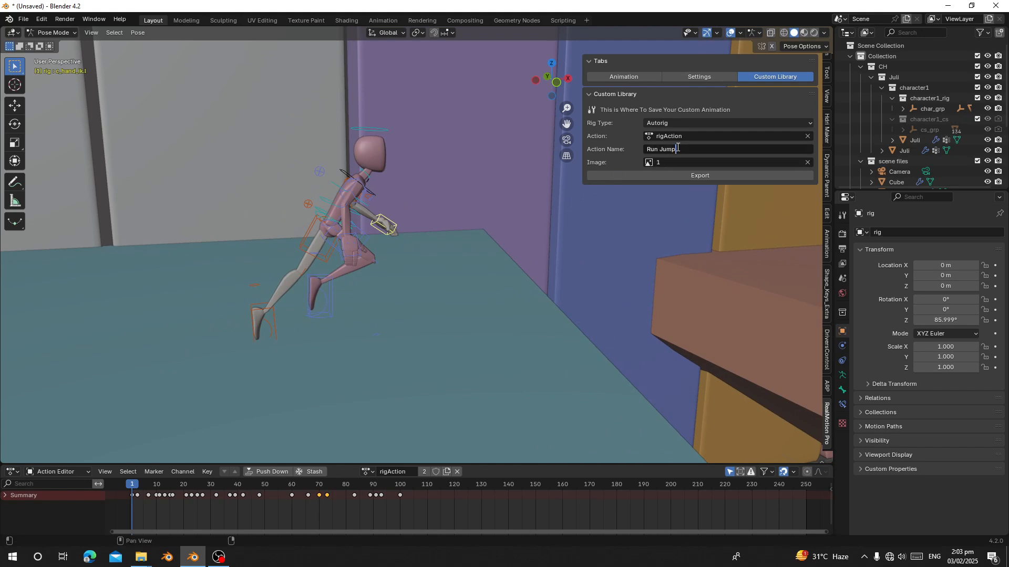
{"action": "type", "text": "K"}
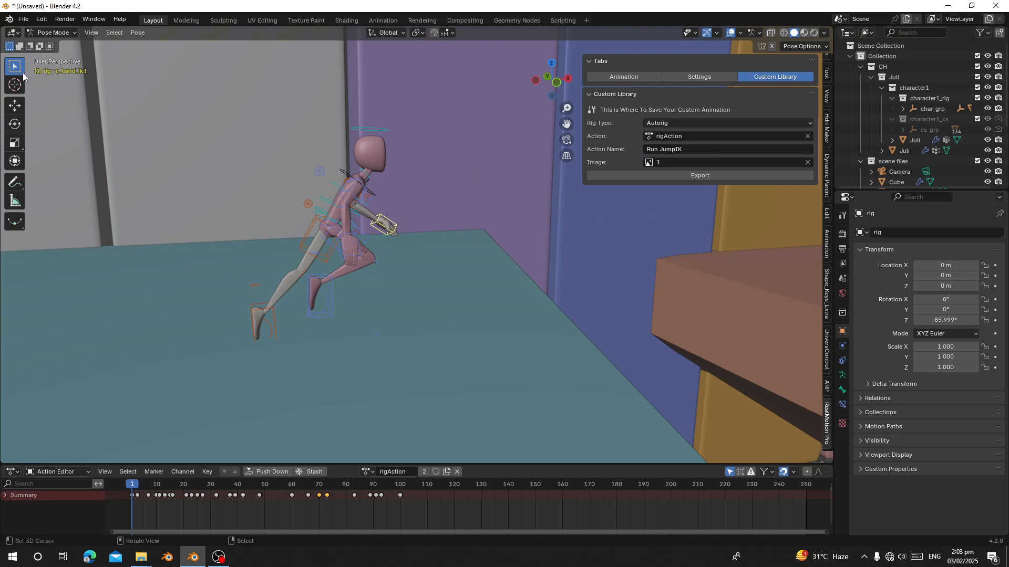
{"action": "left_click", "coordinate": [699, 175]}
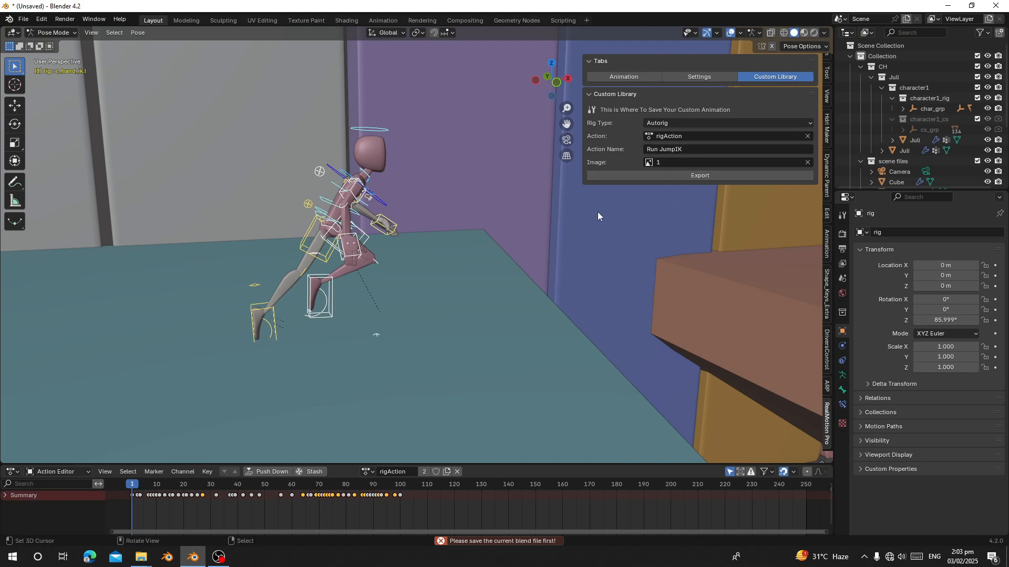
{"action": "left_click", "coordinate": [699, 175]}
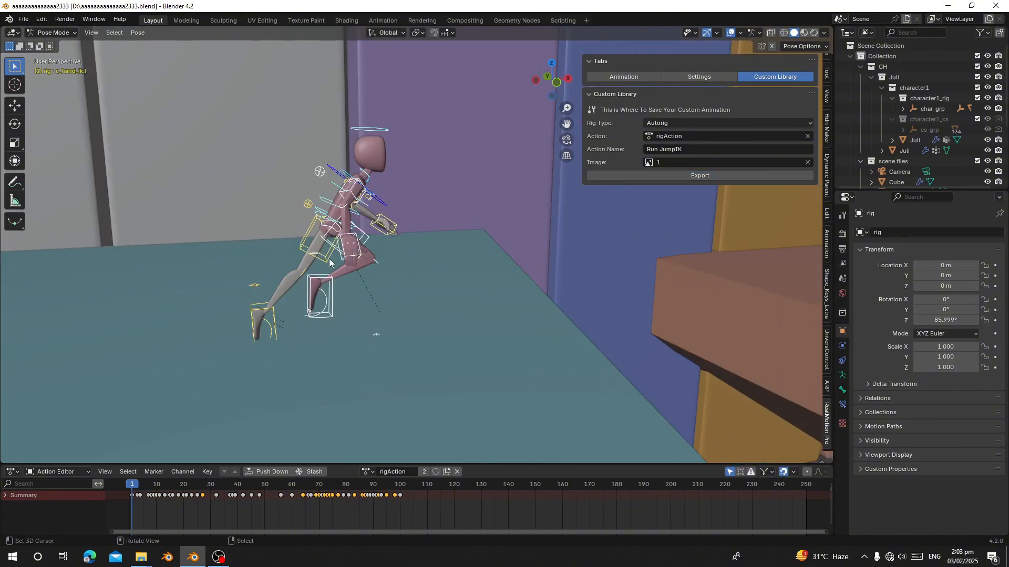
Step: Bake the leg from IK to FK over frames 1 to 100, keying all frames
{"action": "left_click_drag", "start_coordinate": [315, 257], "coordinate": [238, 283]}
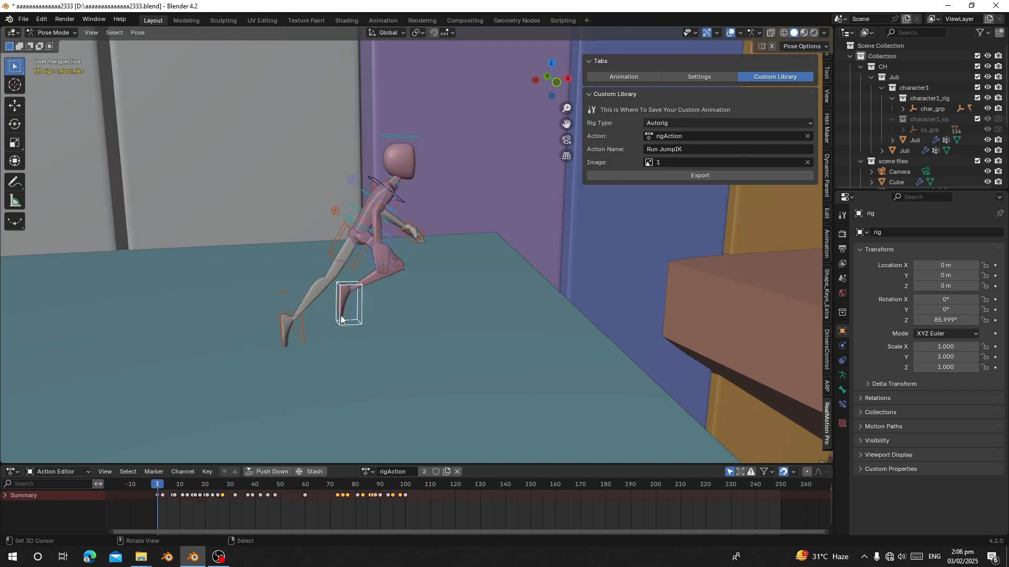
{"action": "mouse_move", "coordinate": [379, 275]}
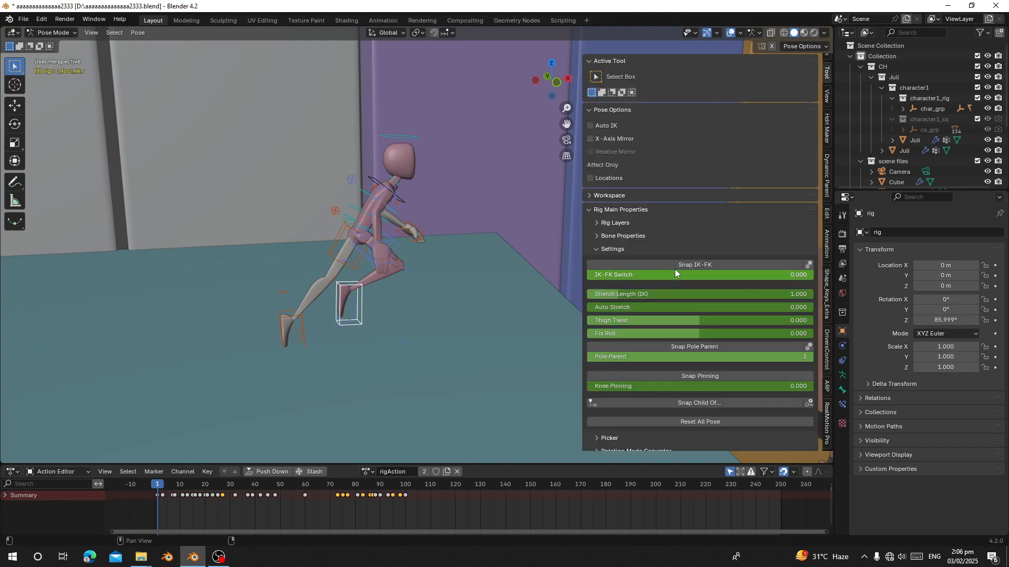
{"action": "left_click_drag", "start_coordinate": [347, 303], "coordinate": [338, 360]}
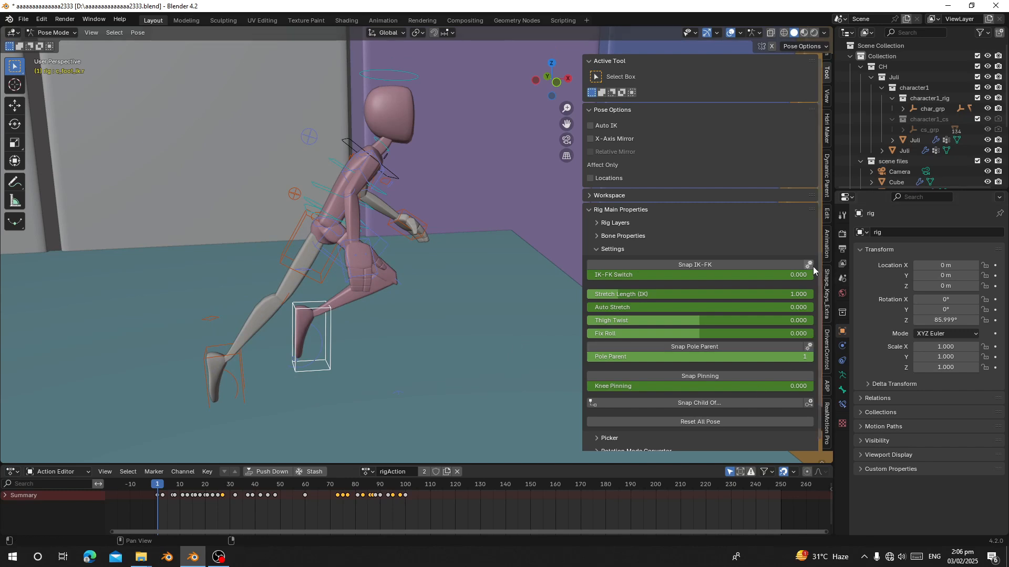
{"action": "left_click", "coordinate": [809, 264]}
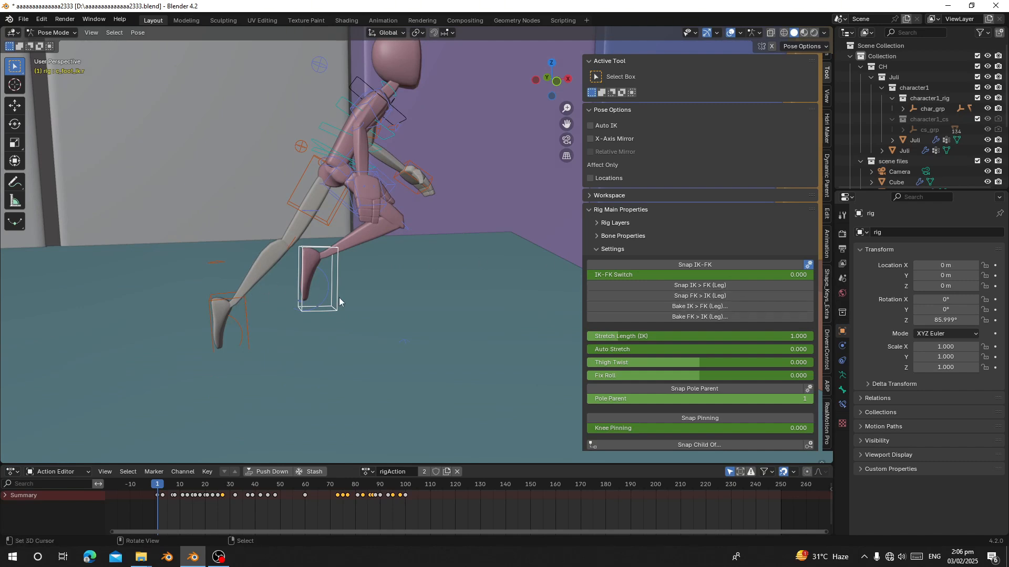
{"action": "mouse_move", "coordinate": [694, 306]}
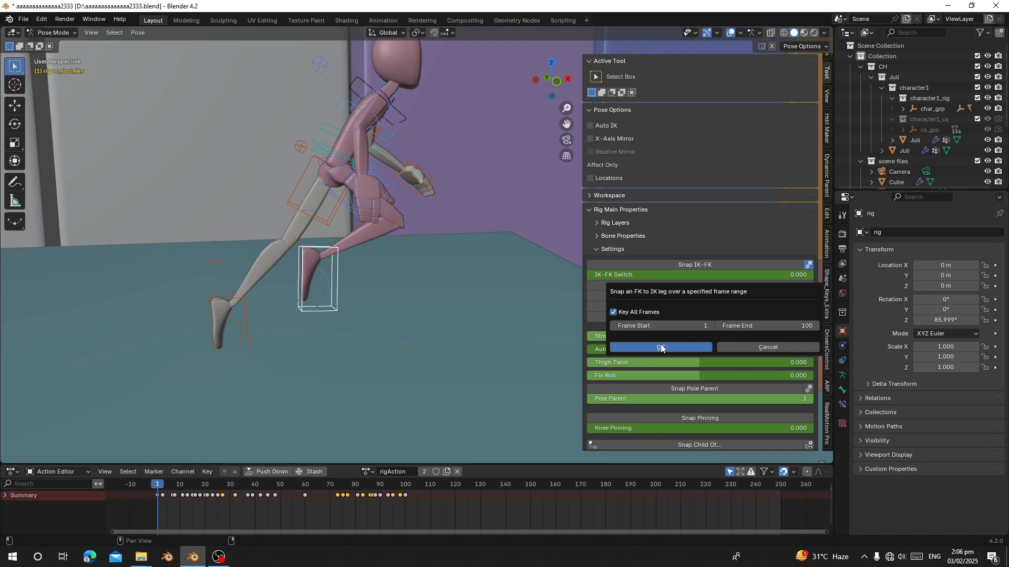
{"action": "left_click", "coordinate": [660, 347]}
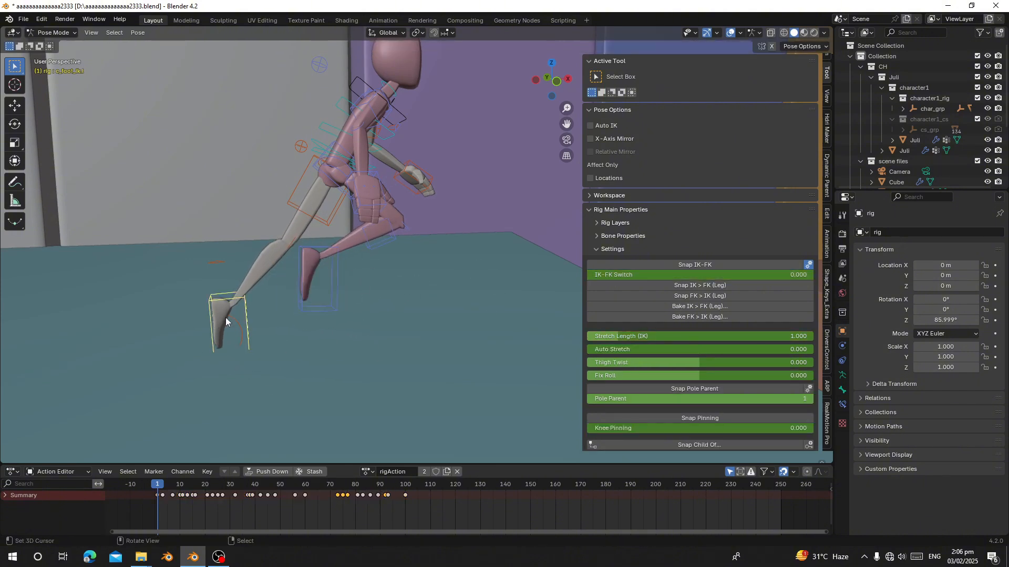
{"action": "left_click", "coordinate": [700, 316]}
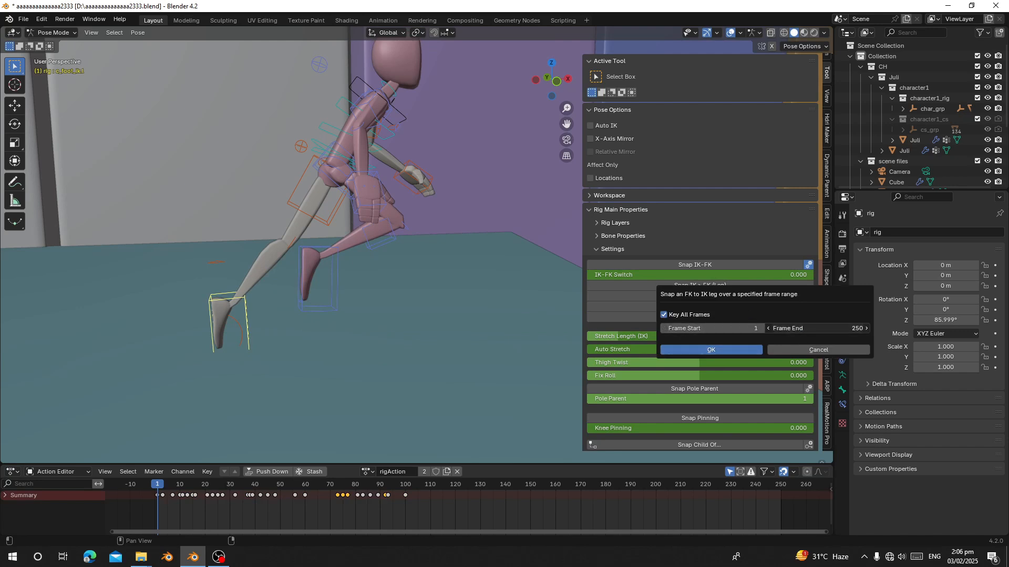
{"action": "type", "text": "100"}
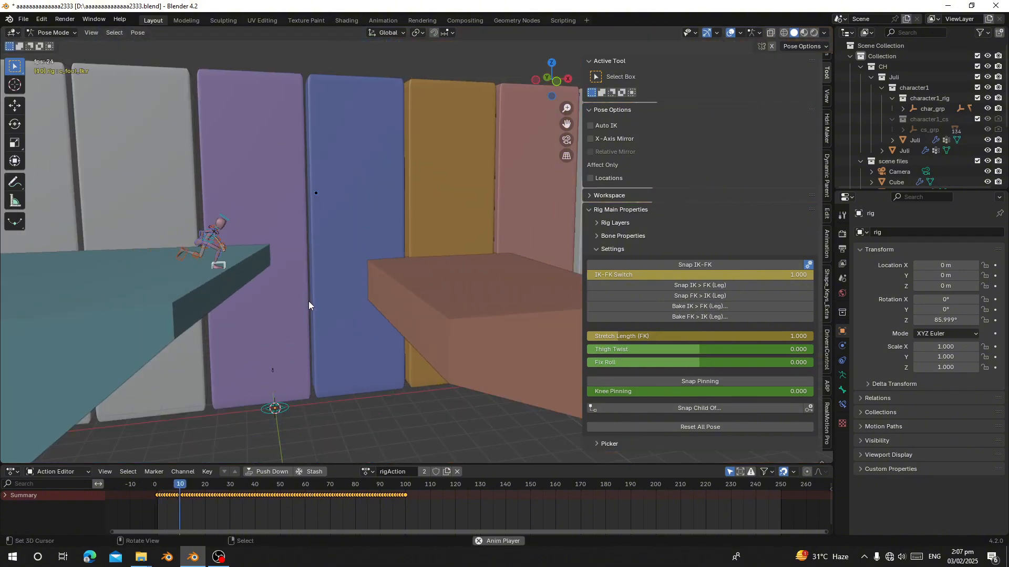
Step: Rename the custom library export to 'Run JumpFK' and orbit to frame the running character
{"action": "left_click", "coordinate": [300, 484]}
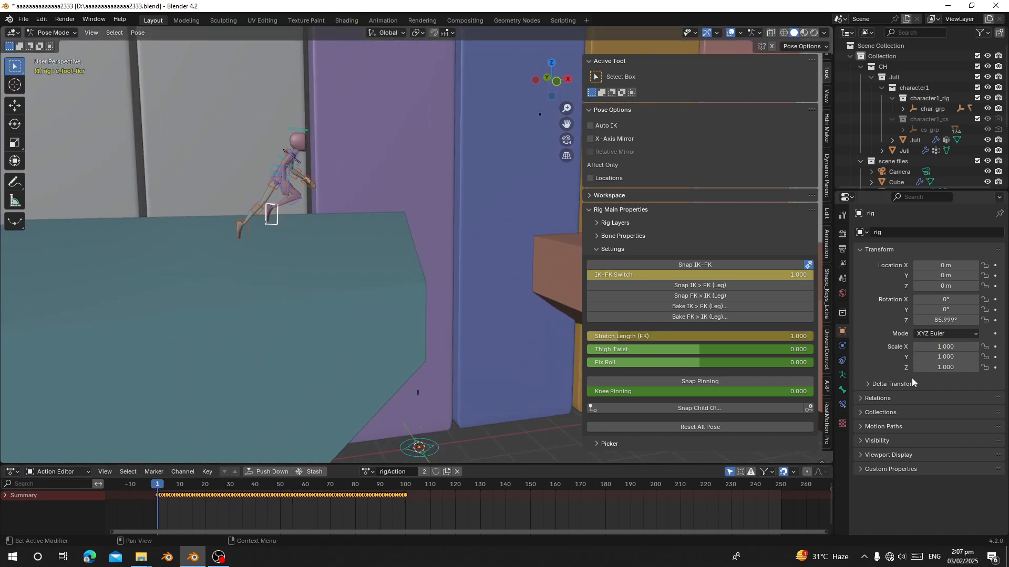
{"action": "left_click", "coordinate": [775, 77]}
{"action": "type", "text": "Run Jump"}
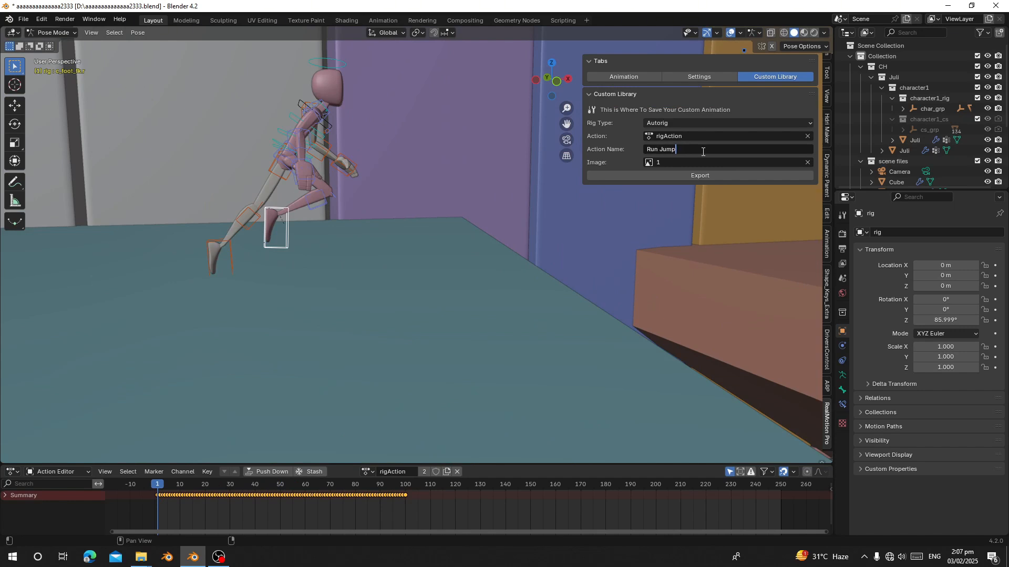
{"action": "type", "text": "f"}
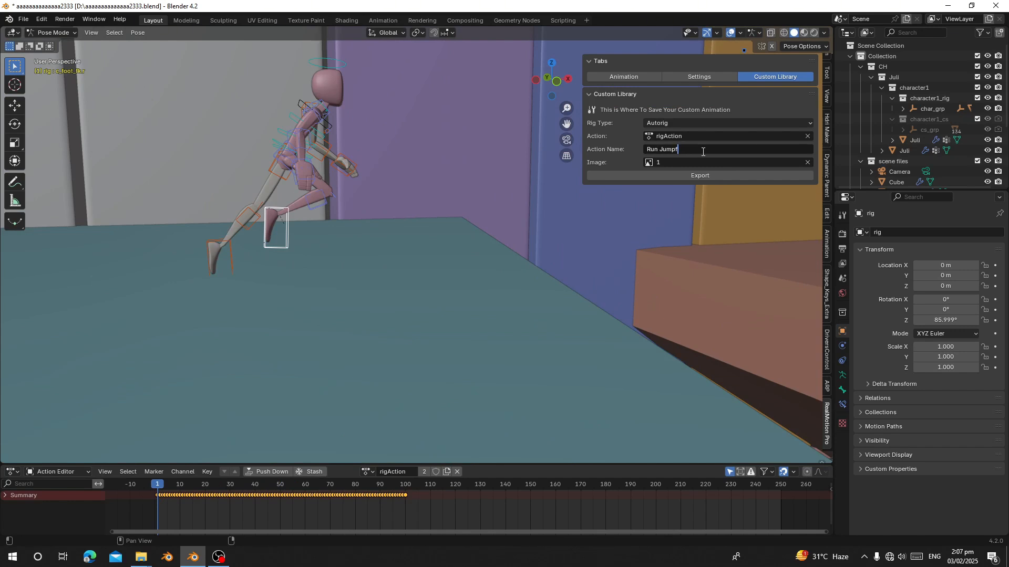
{"action": "type", "text": "FK"}
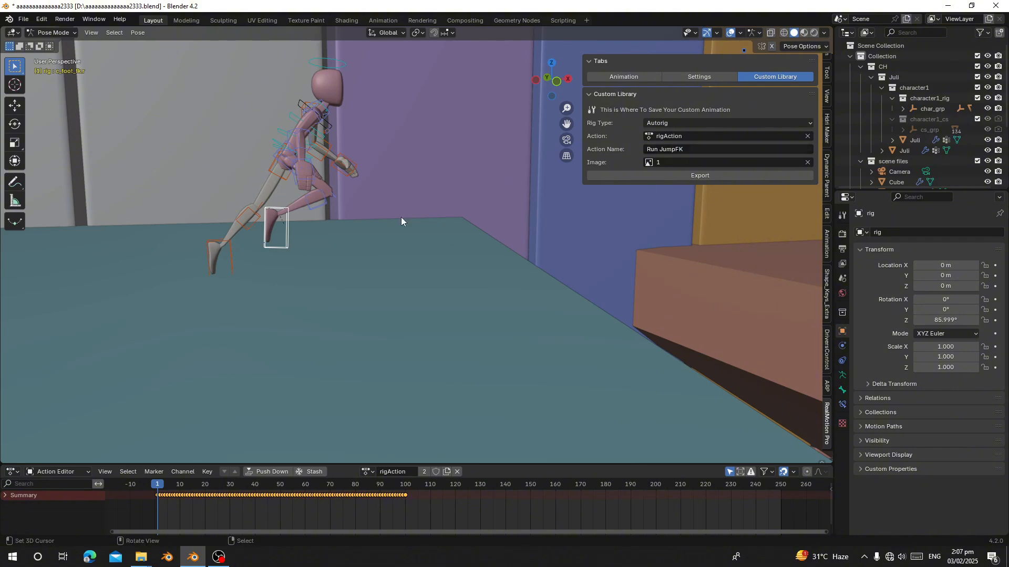
{"action": "left_click_drag", "start_coordinate": [401, 221], "coordinate": [536, 225]}
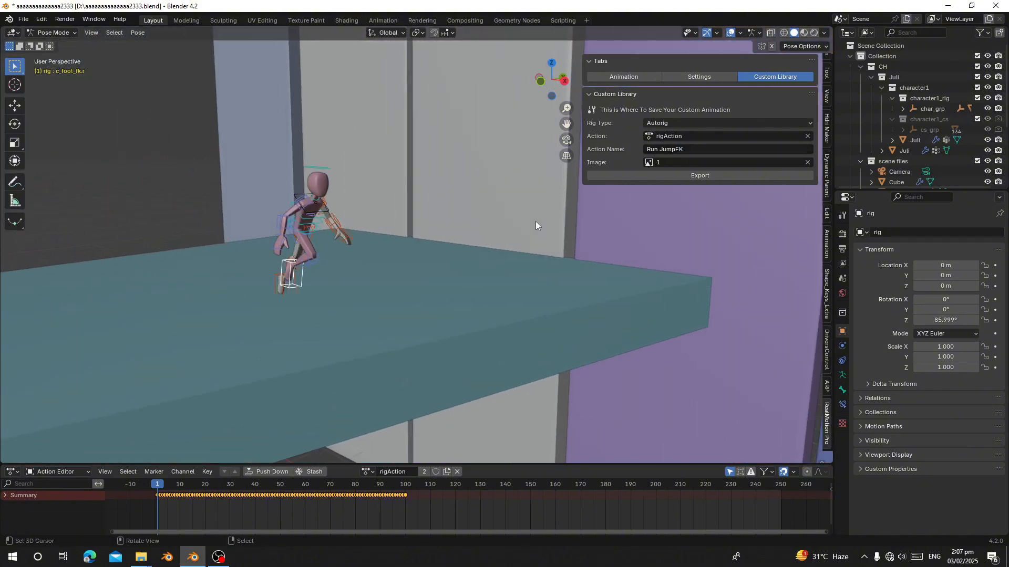
{"action": "left_click", "coordinate": [91, 32]}
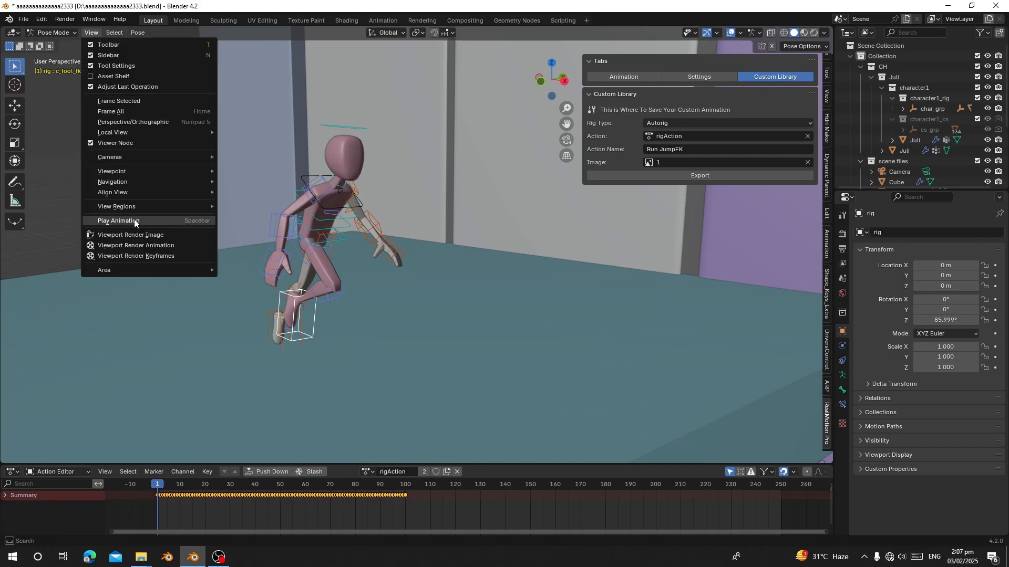
Step: Render a still of the posed running character from the current viewport
{"action": "left_click", "coordinate": [131, 235]}
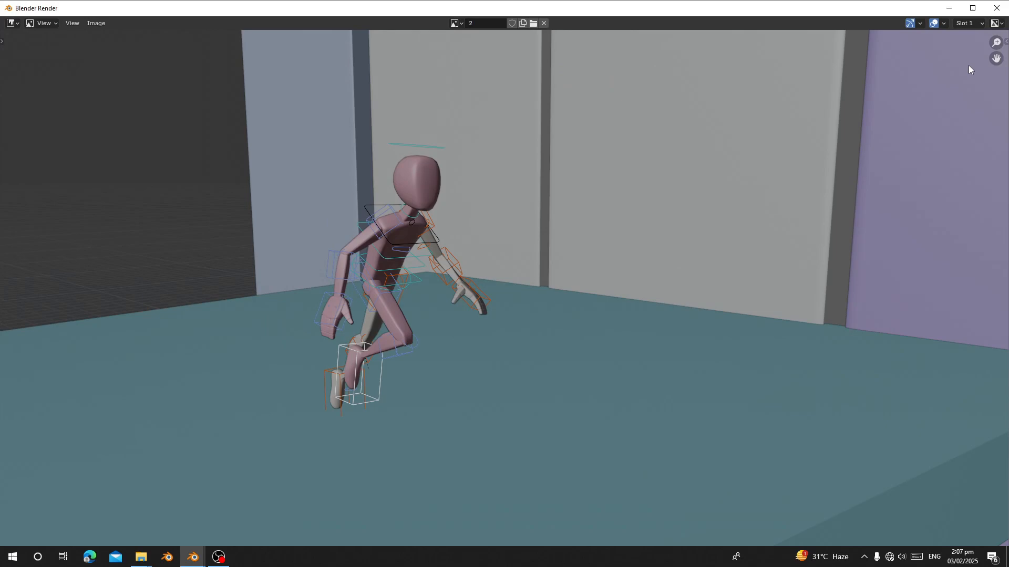
{"action": "left_click", "coordinate": [727, 163]}
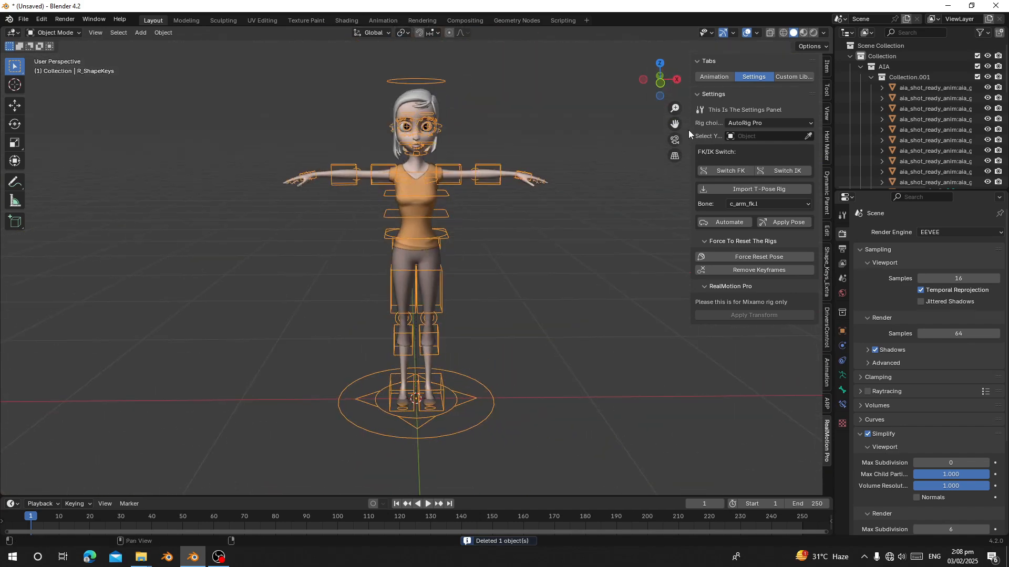
Step: Pick Run JumpFK_AutoRig from the Autorig category and target the new character's rig
{"action": "left_click", "coordinate": [713, 77]}
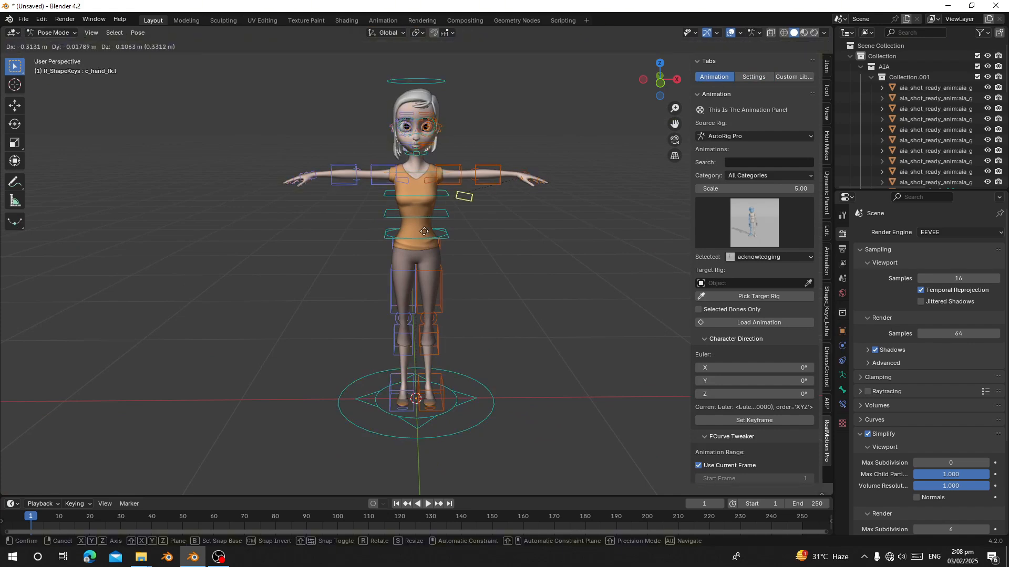
{"action": "left_click_drag", "start_coordinate": [424, 231], "coordinate": [493, 297]}
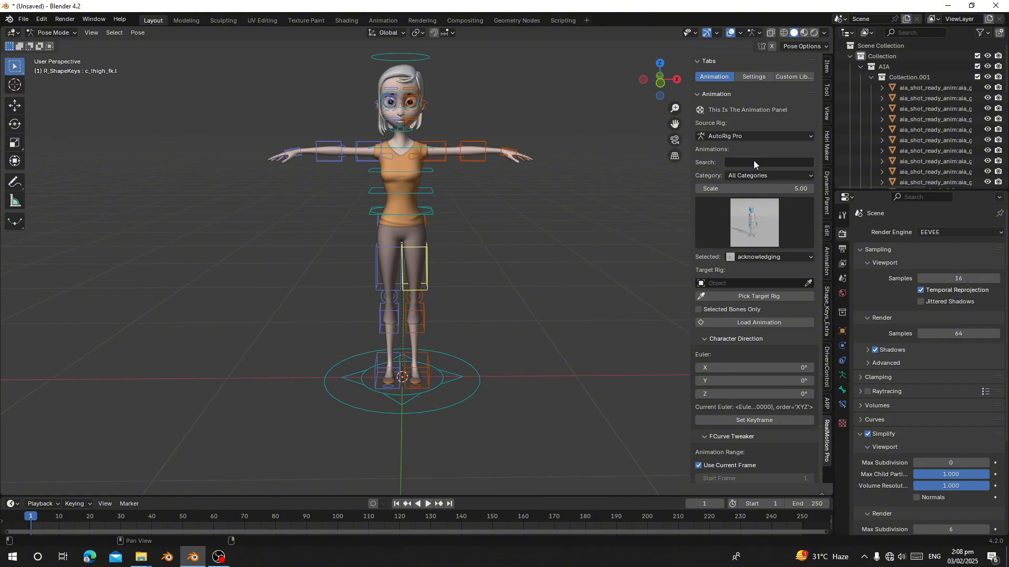
{"action": "left_click", "coordinate": [767, 175]}
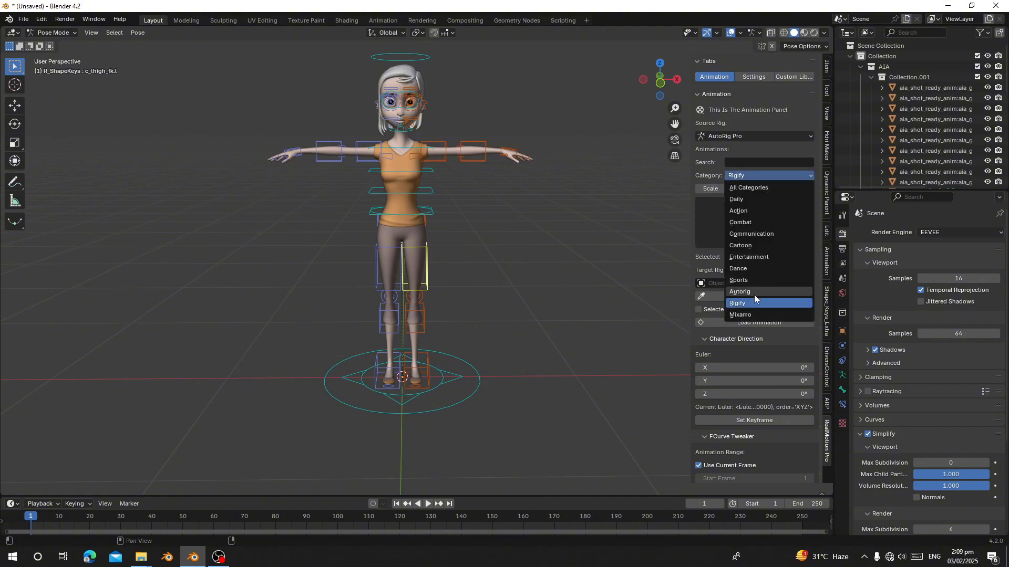
{"action": "left_click", "coordinate": [739, 291]}
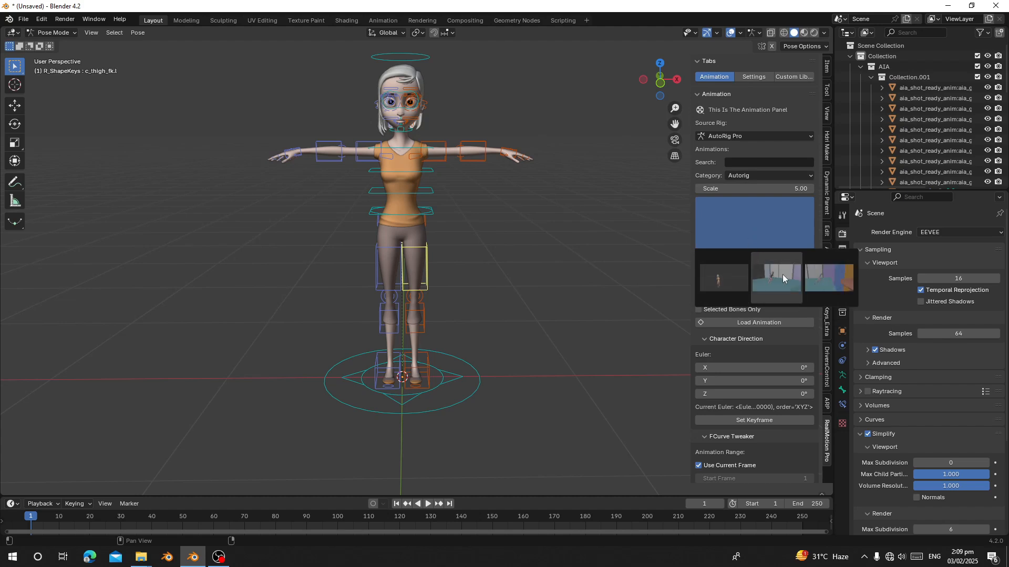
{"action": "left_click", "coordinate": [776, 278]}
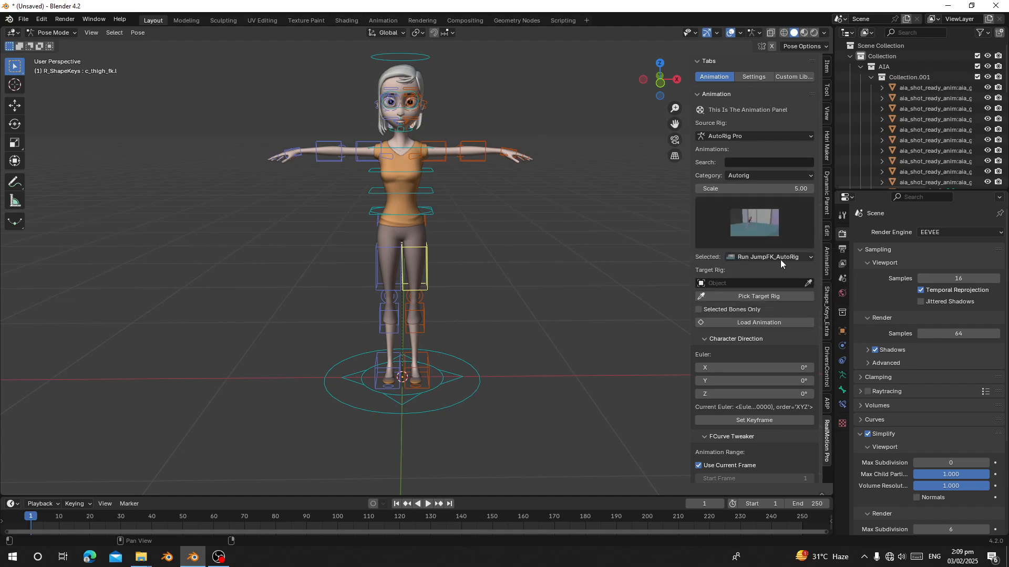
{"action": "mouse_move", "coordinate": [763, 265]}
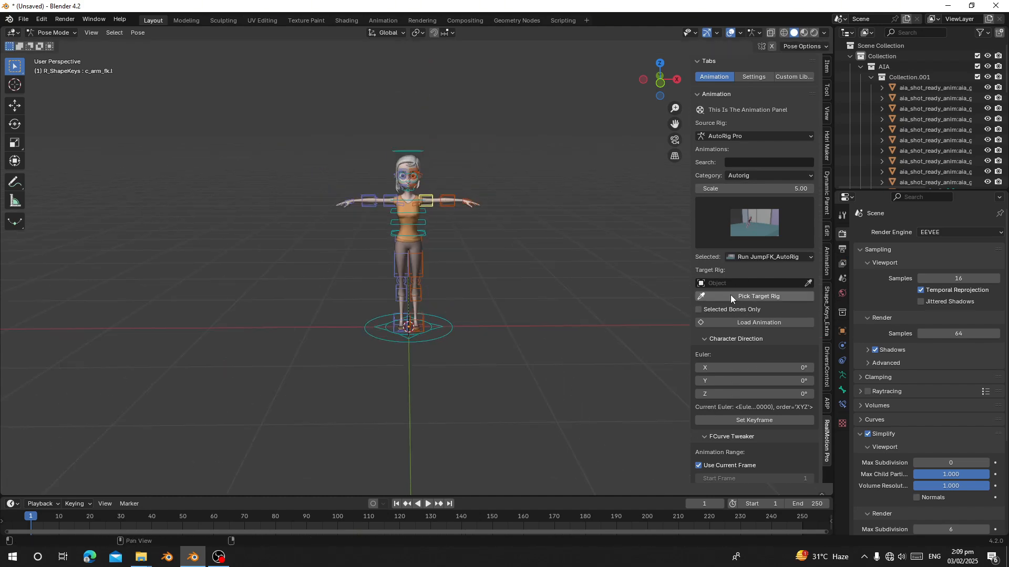
{"action": "left_click", "coordinate": [758, 296]}
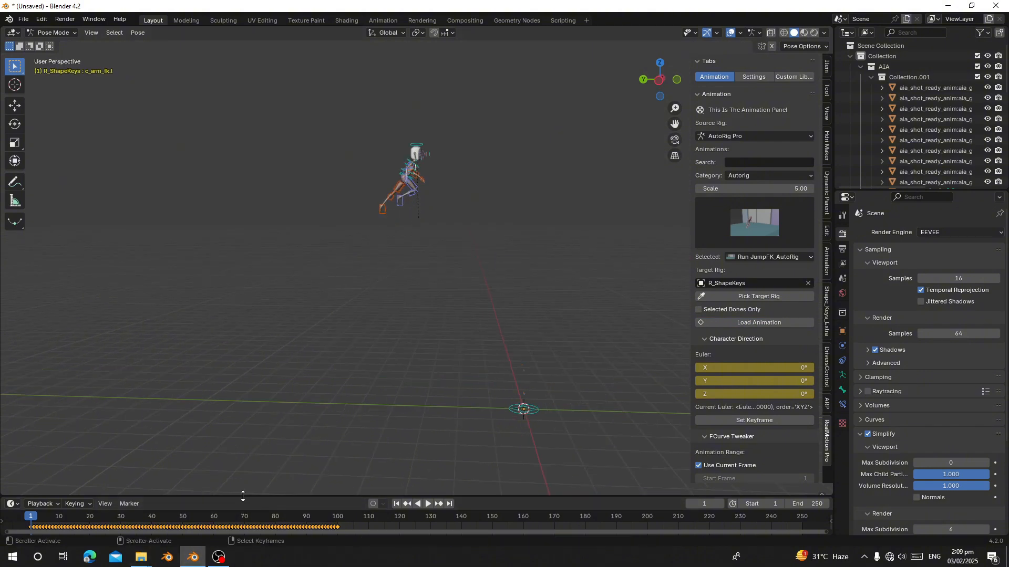
Step: Play and scrub the loaded running jump on the new character, then open the File menu
{"action": "left_click", "coordinate": [427, 504]}
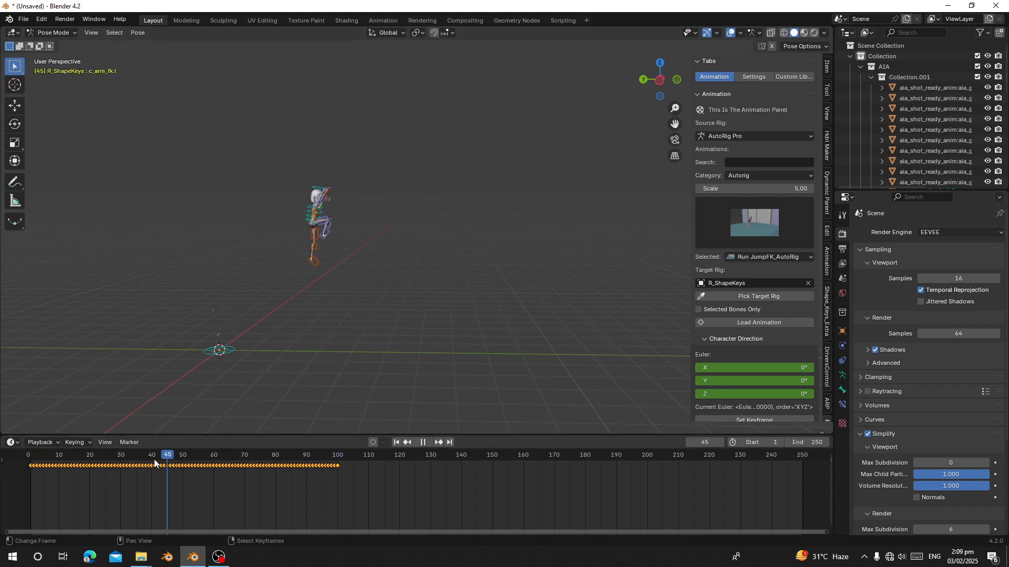
{"action": "left_click", "coordinate": [37, 455]}
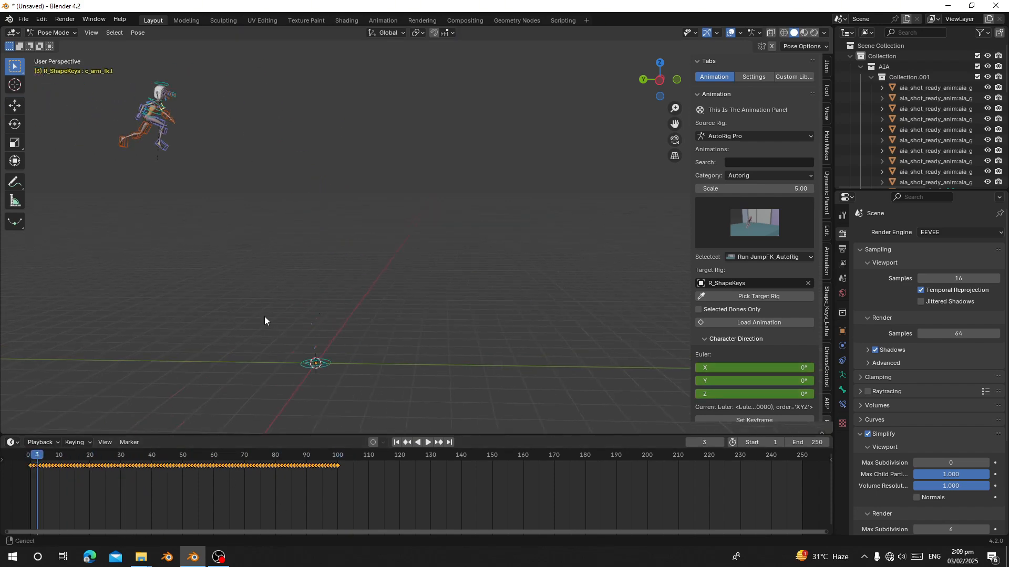
{"action": "left_click", "coordinate": [331, 455]}
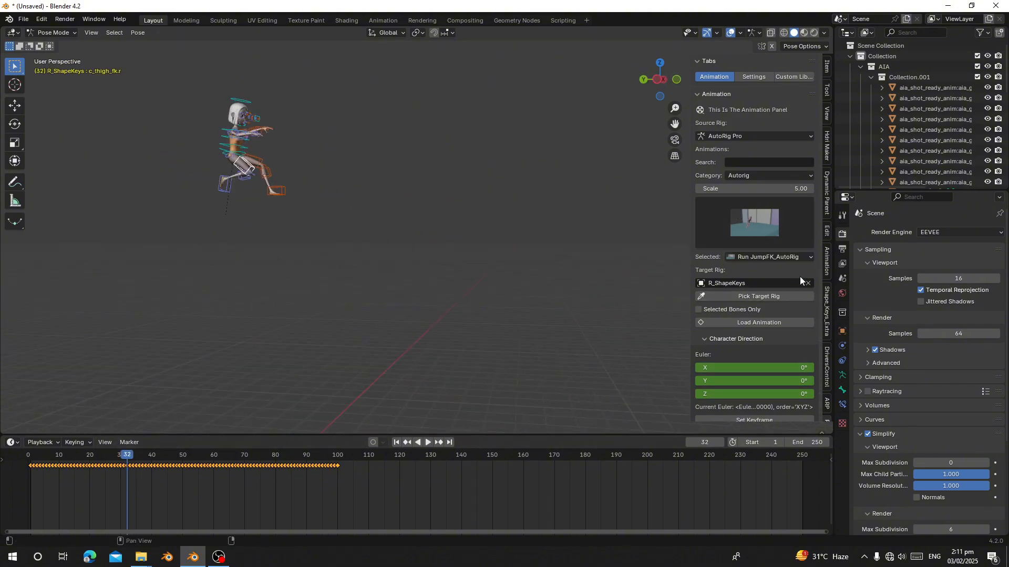
{"action": "mouse_move", "coordinate": [462, 295]}
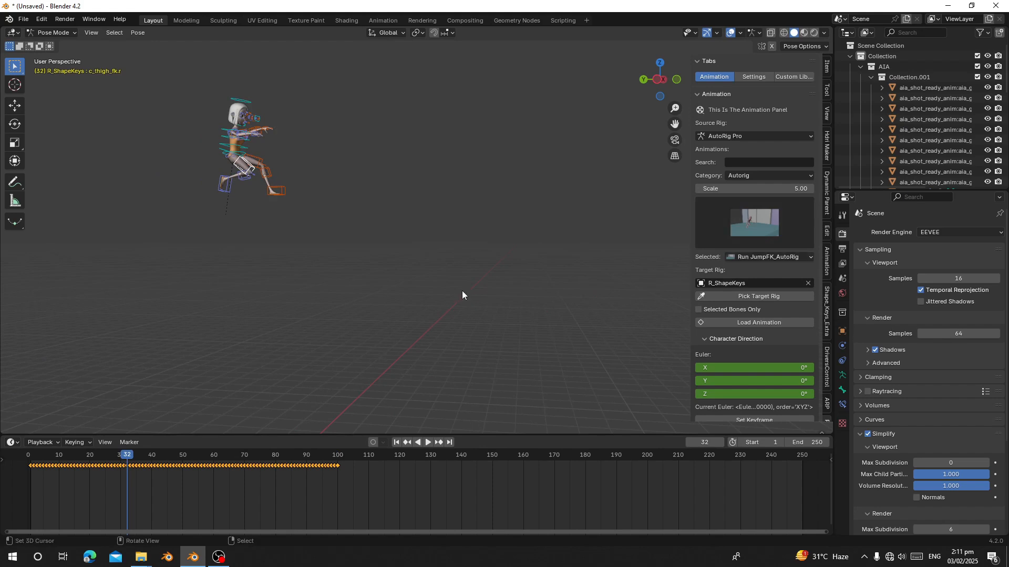
{"action": "left_click", "coordinate": [23, 19]}
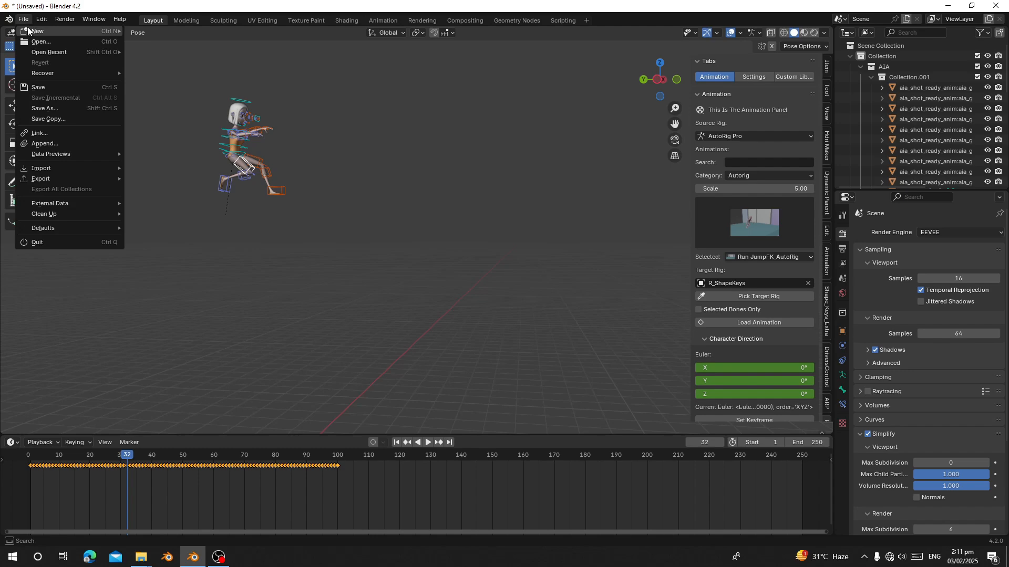